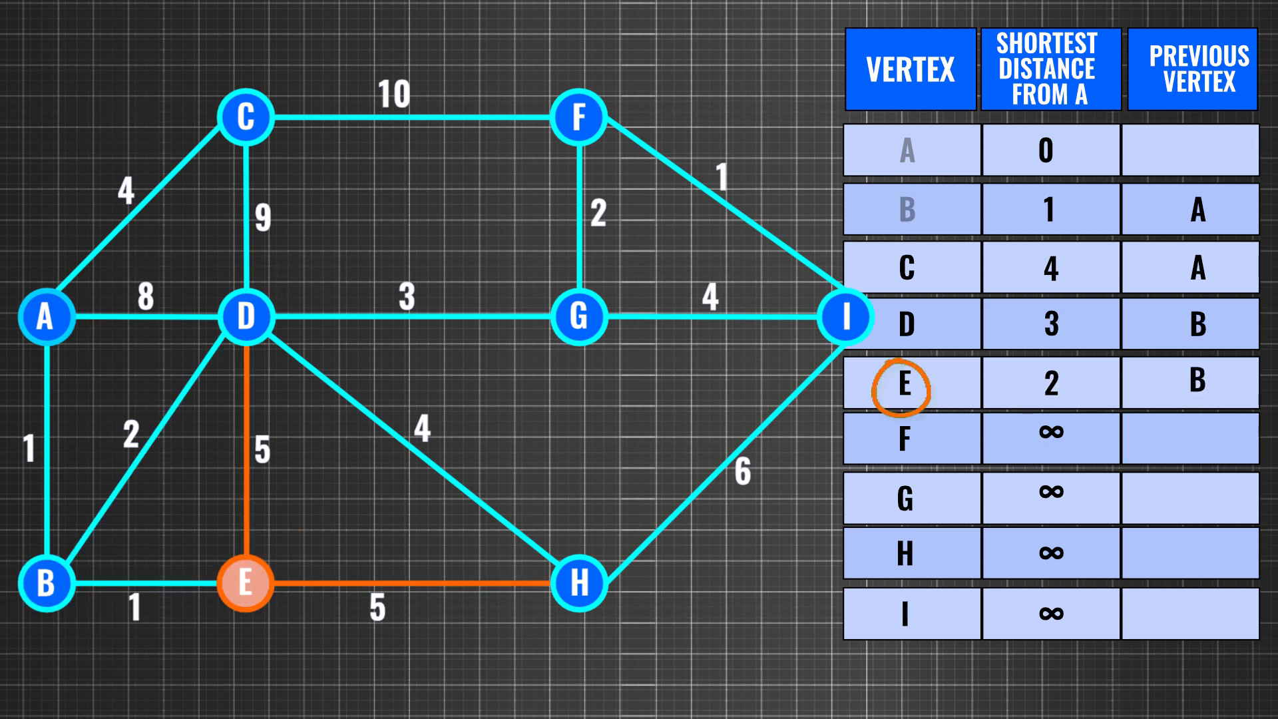
- Visit E, C and G, recording G 6 via D, H 7 via E, F 8 and I 10 via G
click(905, 322)
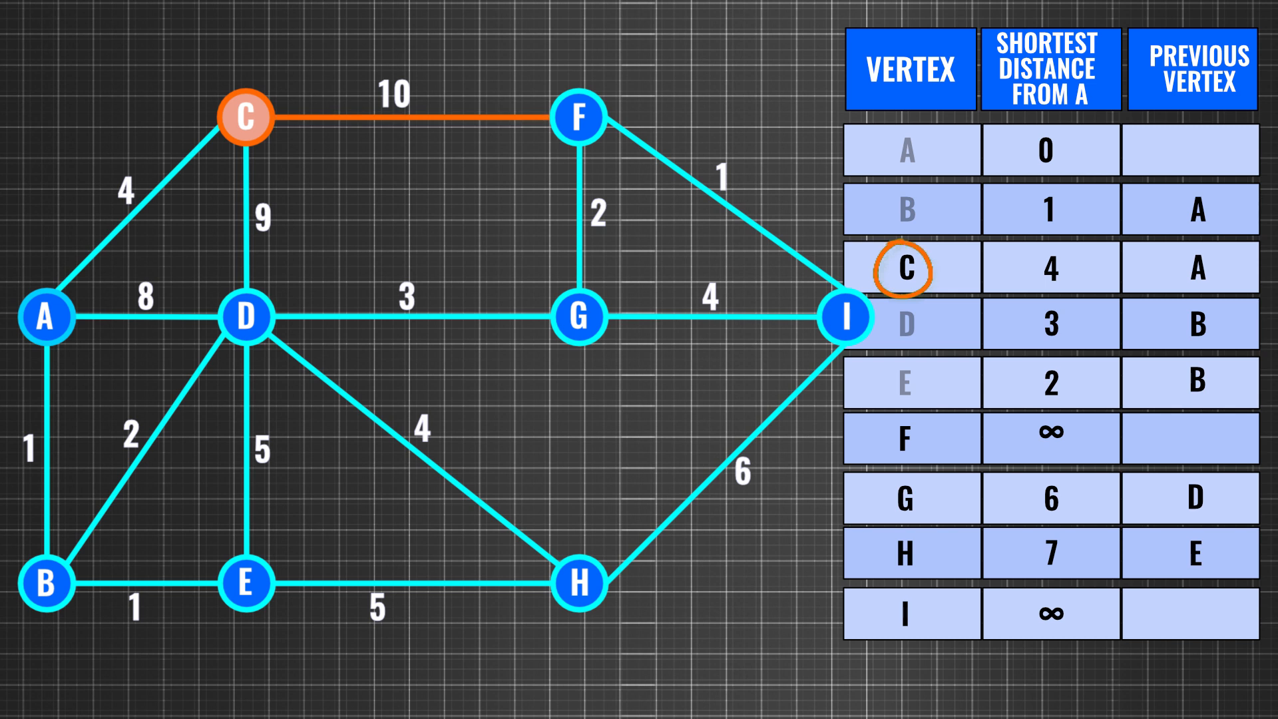
click(577, 317)
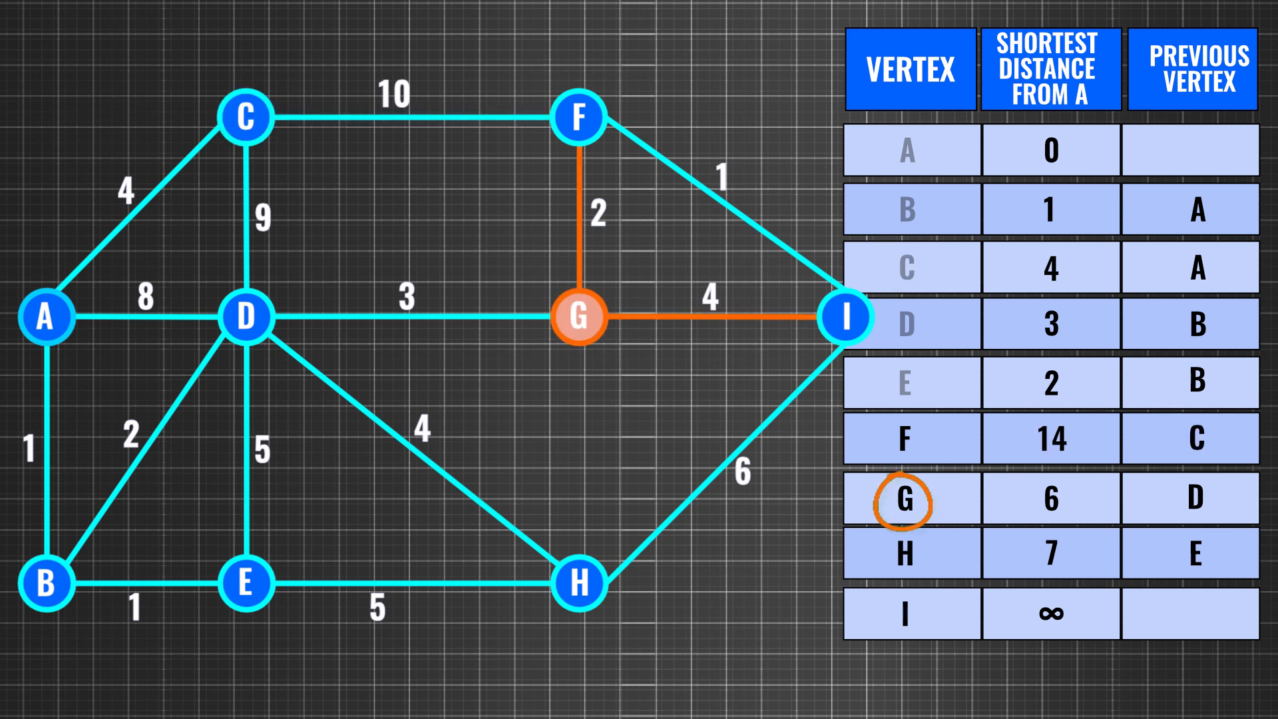
click(578, 586)
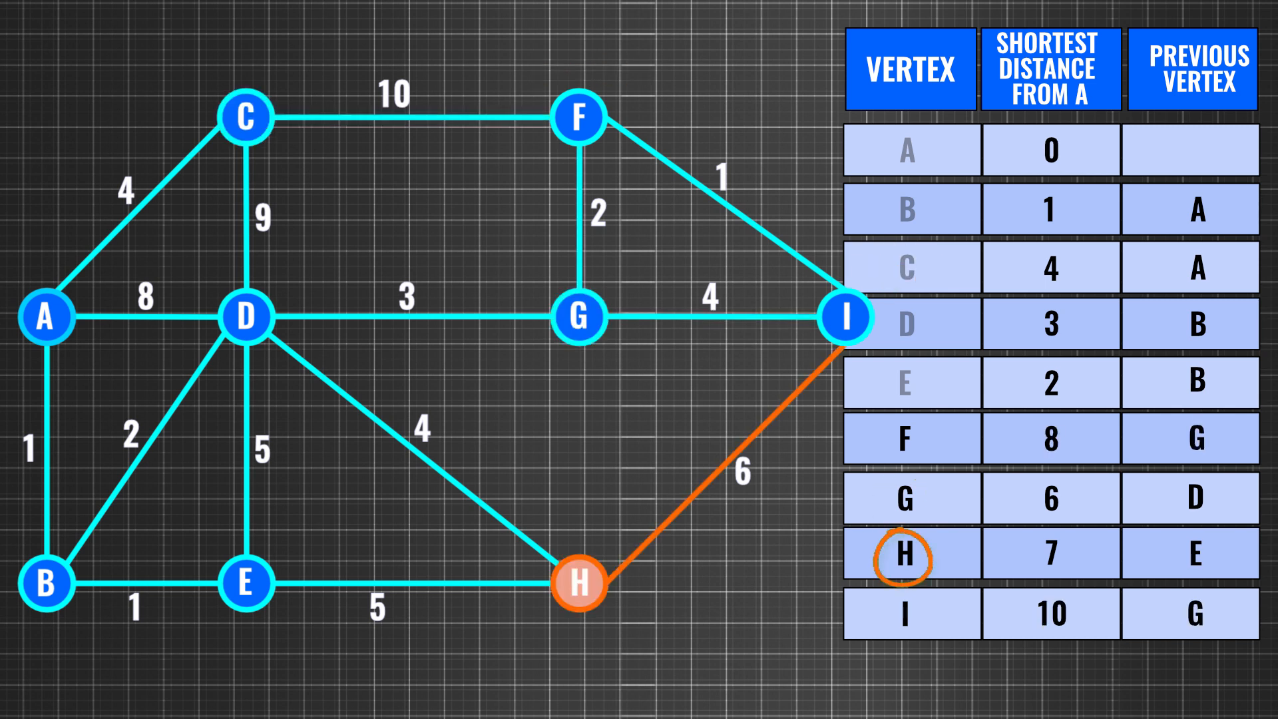